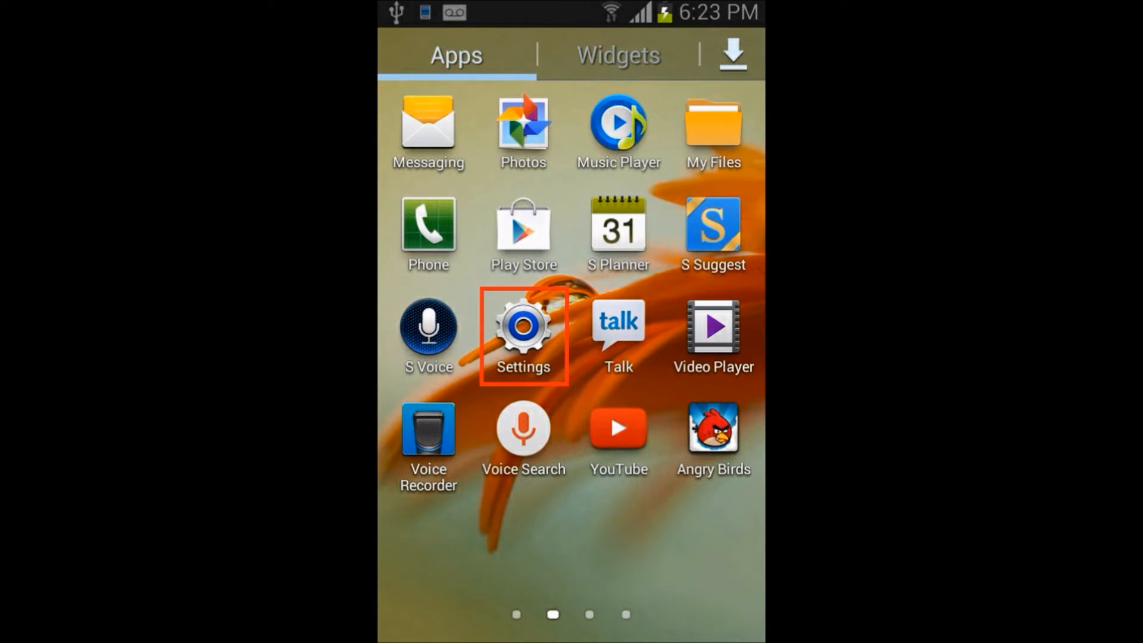
- Open the phone's Android Settings and enter Developer options
{"action": "left_click", "coordinate": [522, 328]}
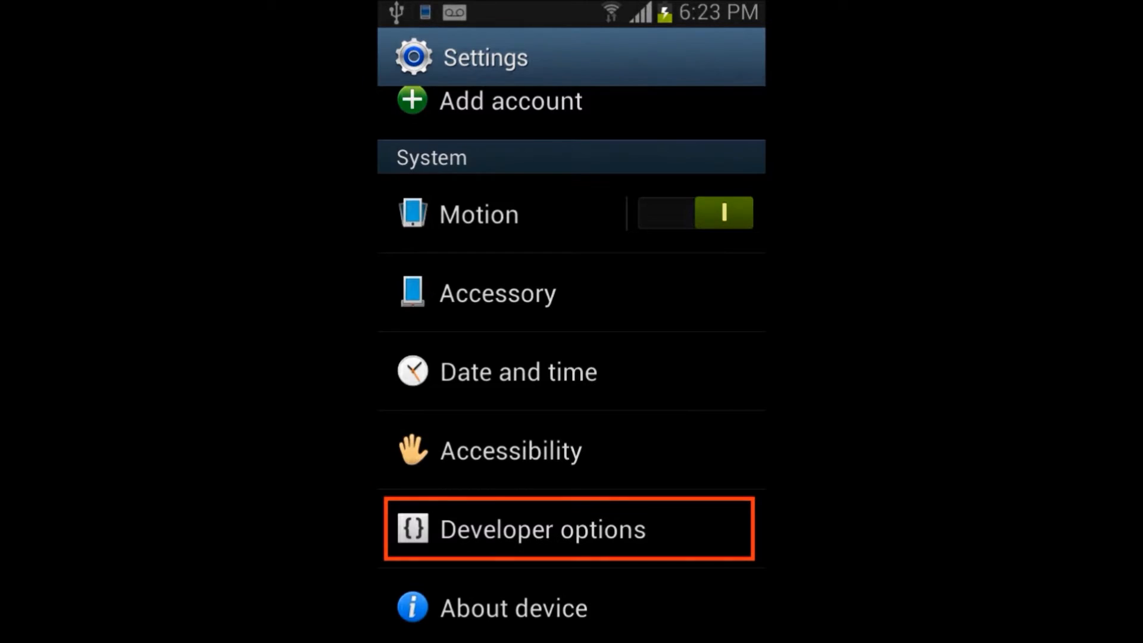
{"action": "left_click", "coordinate": [544, 529]}
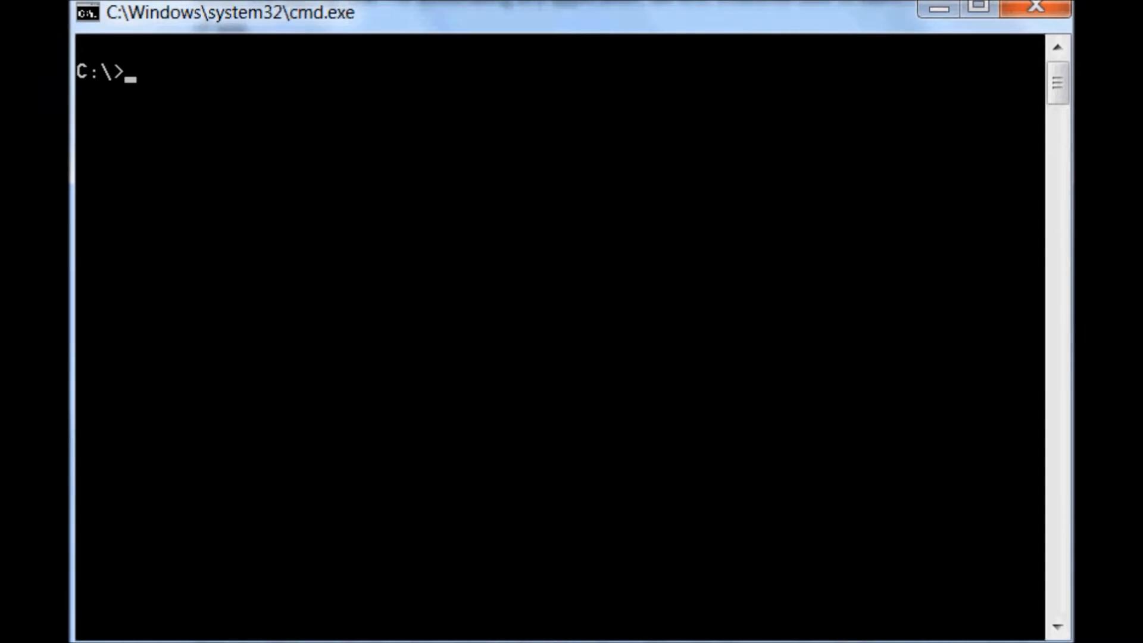
- Enter the adb devices command at the C:\ prompt to list connected devices
{"action": "type", "text": "adb de"}
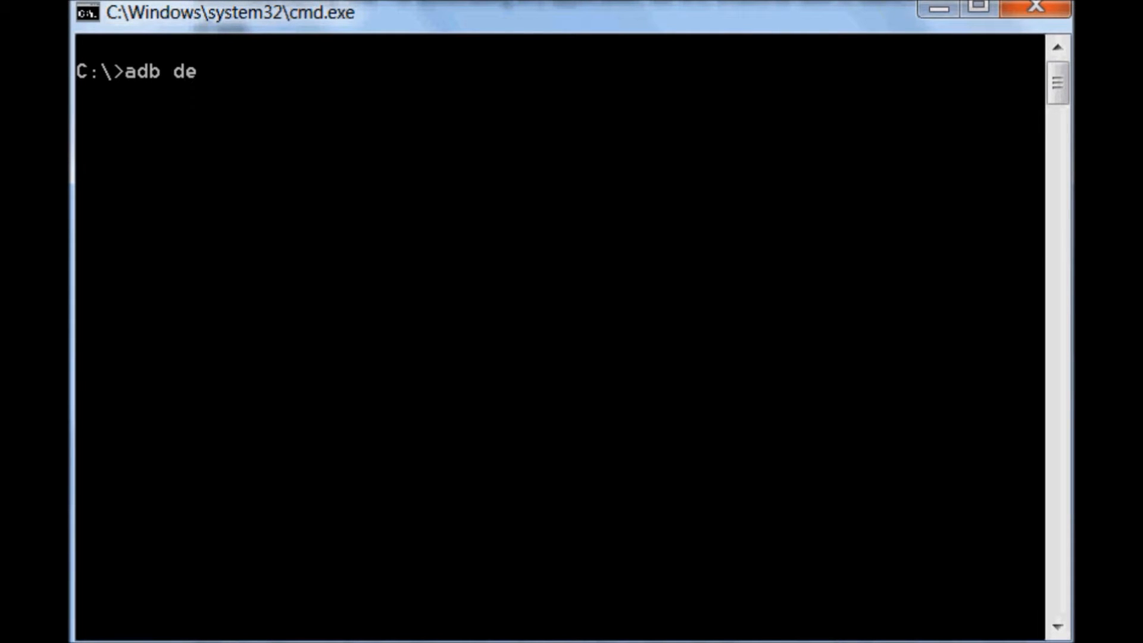
{"action": "type", "text": "vices"}
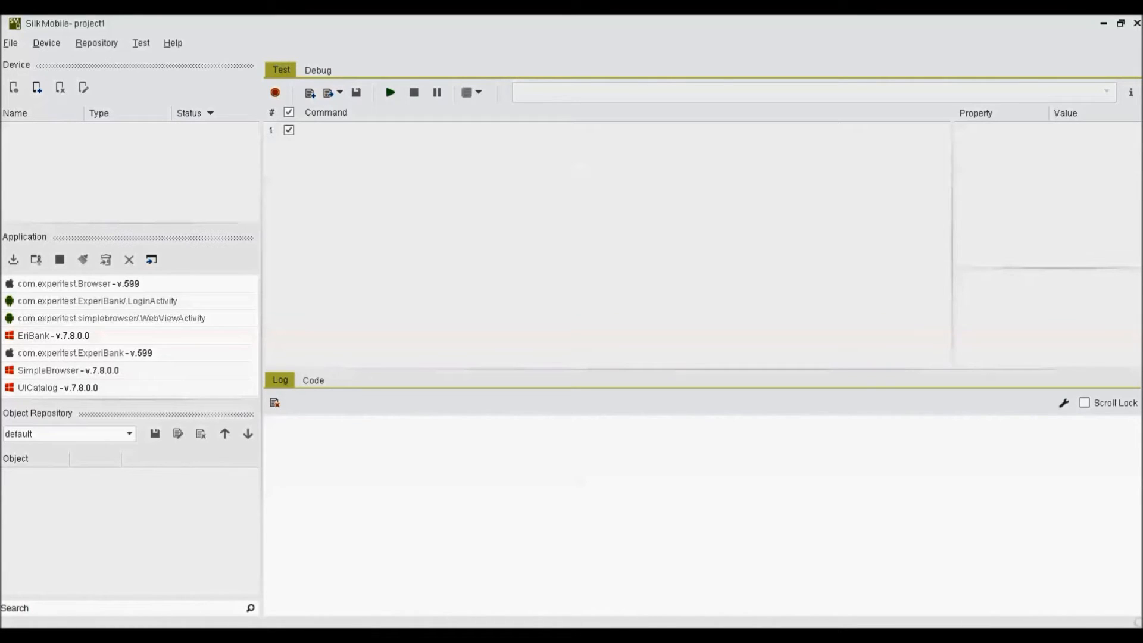
- Use Device > Add Device > Android Device to bring up the Samsung GT-I8190 dialog
{"action": "left_click", "coordinate": [47, 42]}
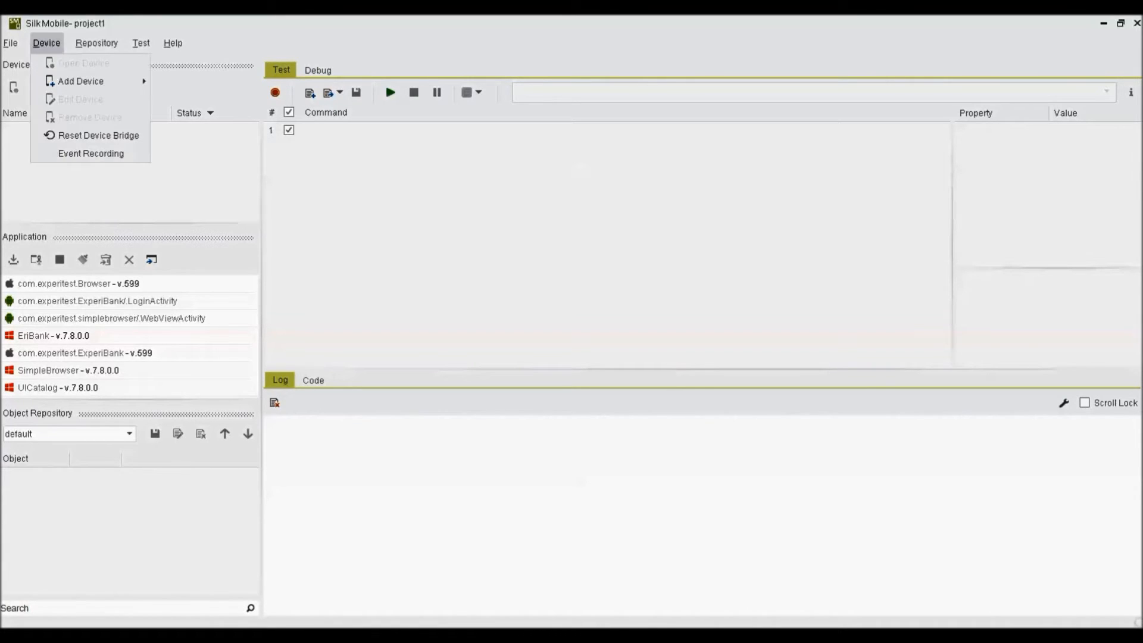
{"action": "mouse_move", "coordinate": [80, 81]}
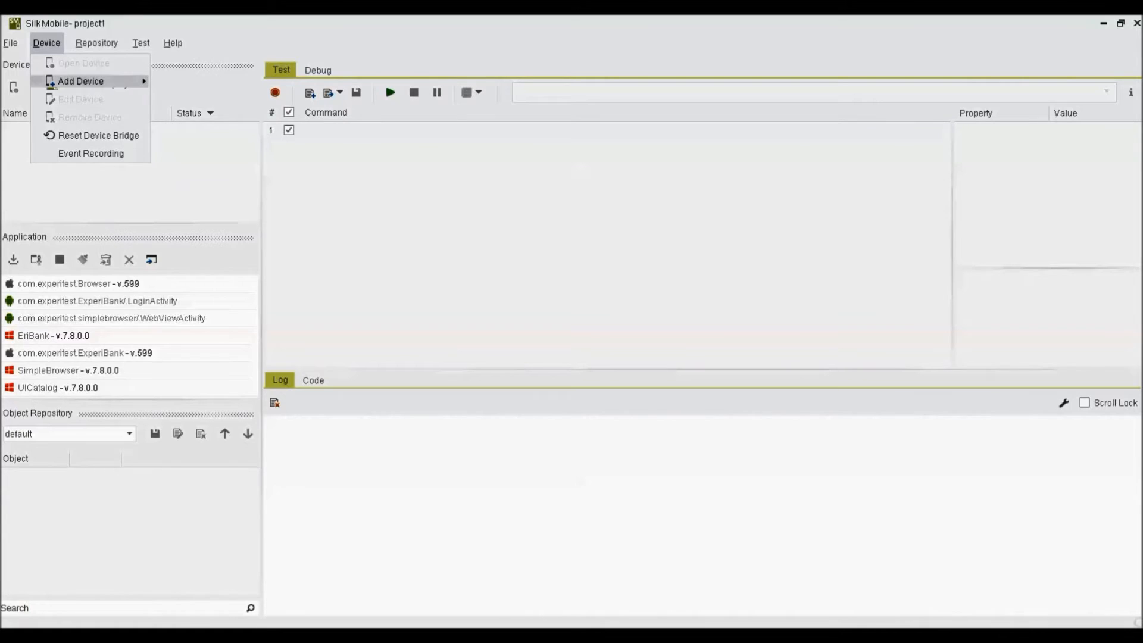
{"action": "mouse_move", "coordinate": [80, 81]}
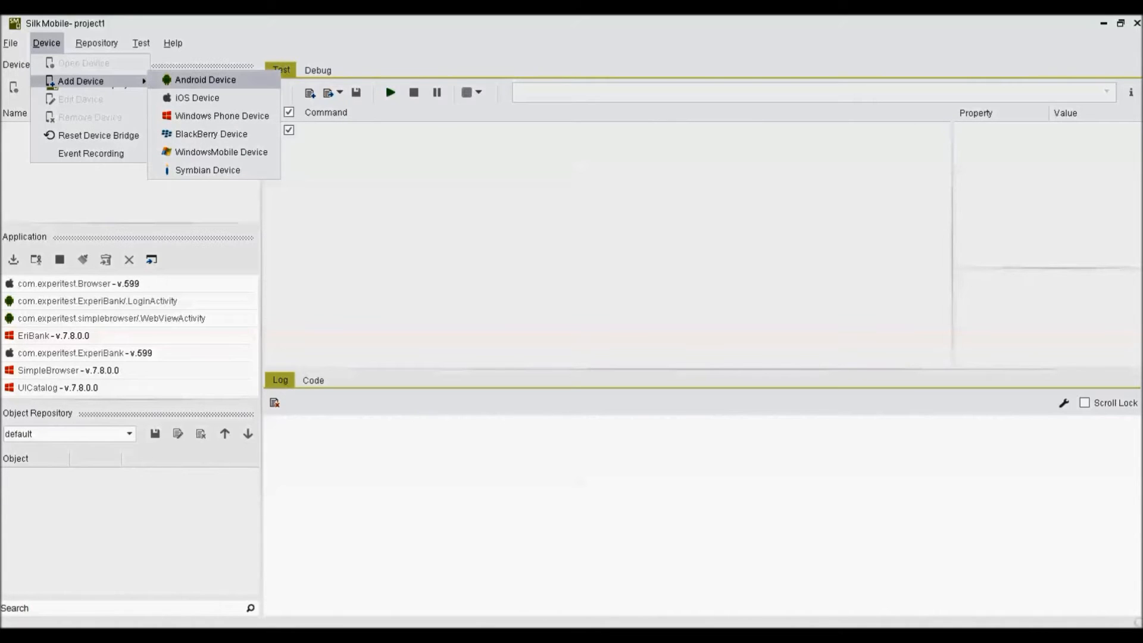
{"action": "left_click", "coordinate": [205, 80]}
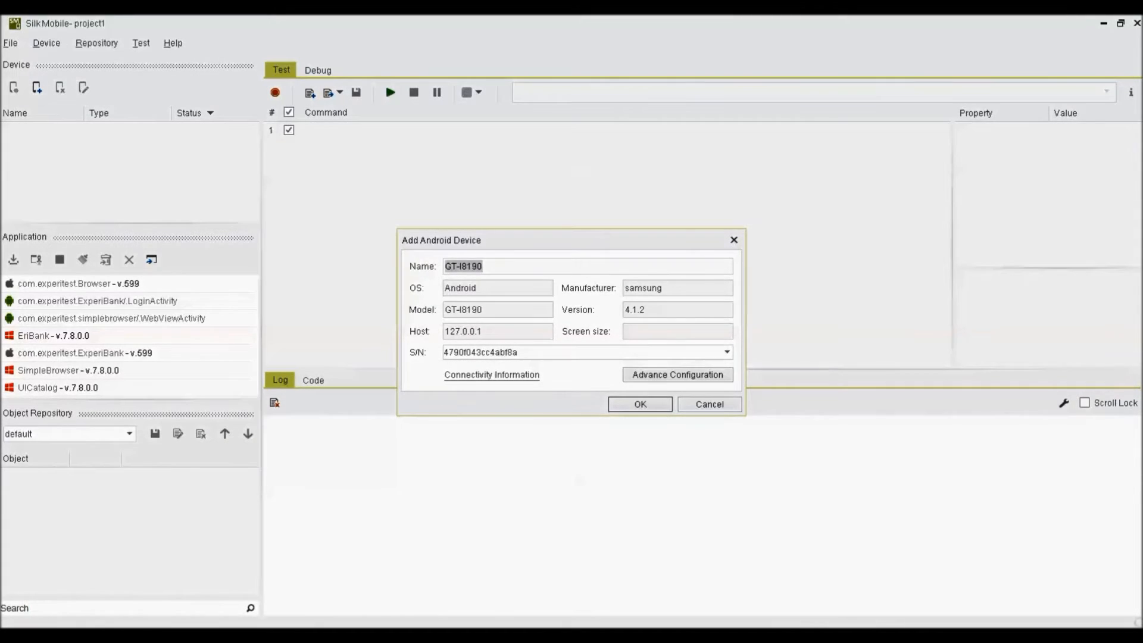
- Confirm adding the Samsung GT-I8190 so it appears as adb:GT-I8190 with Ready status
{"action": "left_click", "coordinate": [482, 266]}
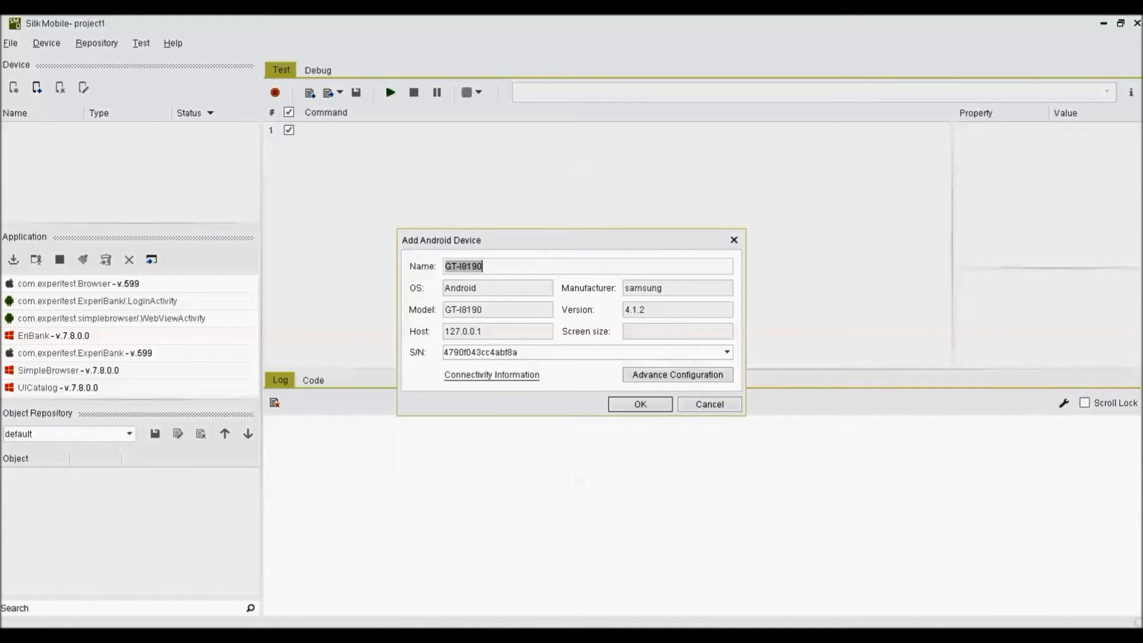
{"action": "left_click", "coordinate": [639, 404]}
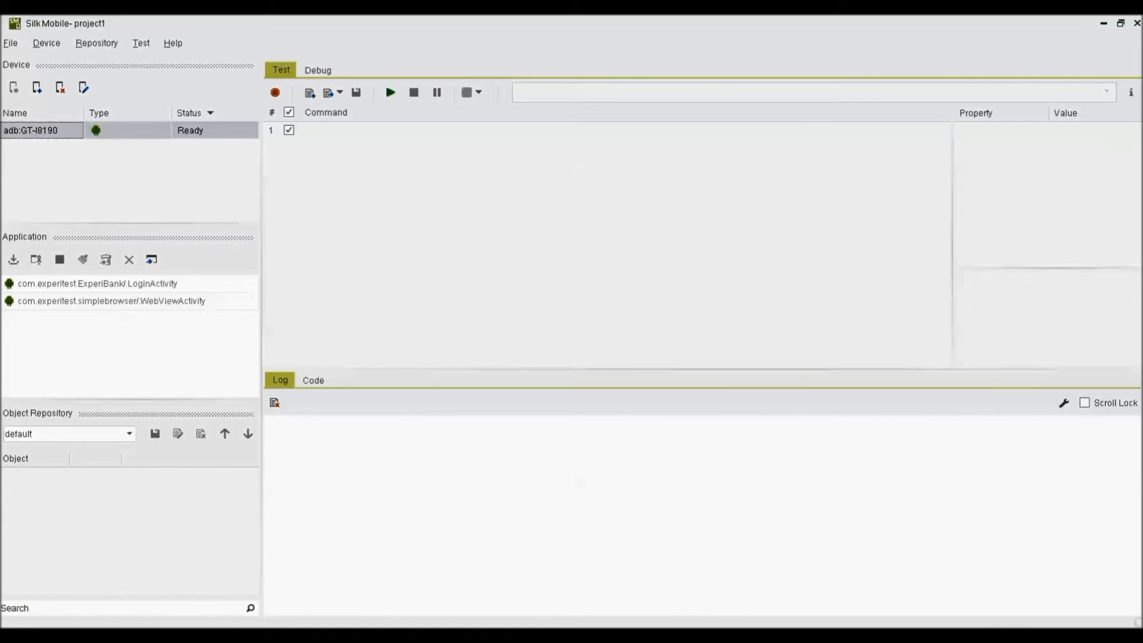
{"action": "left_click", "coordinate": [13, 88]}
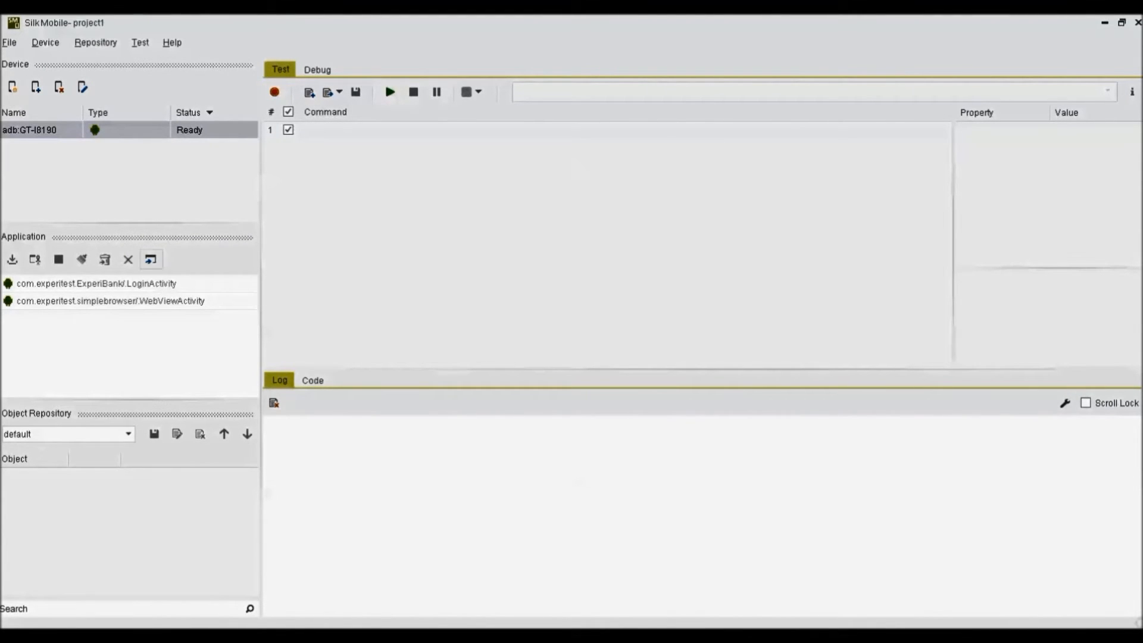
{"action": "mouse_move", "coordinate": [151, 259]}
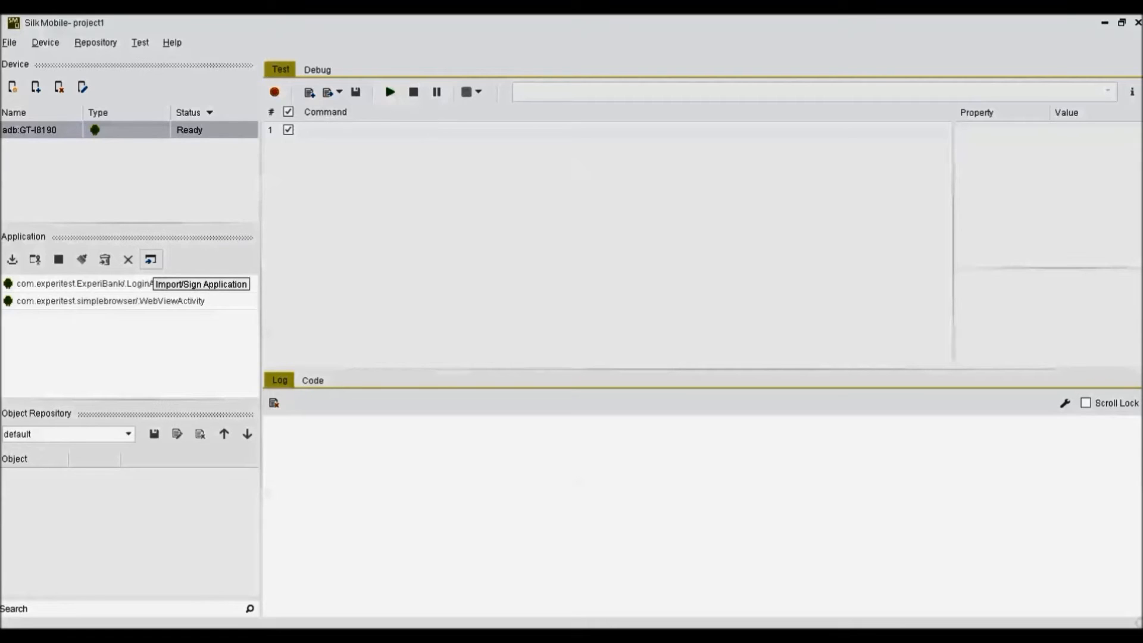
- Import com.ebay.mobile_2.8.2.1.apk from local disk into the application list
{"action": "left_click", "coordinate": [151, 259]}
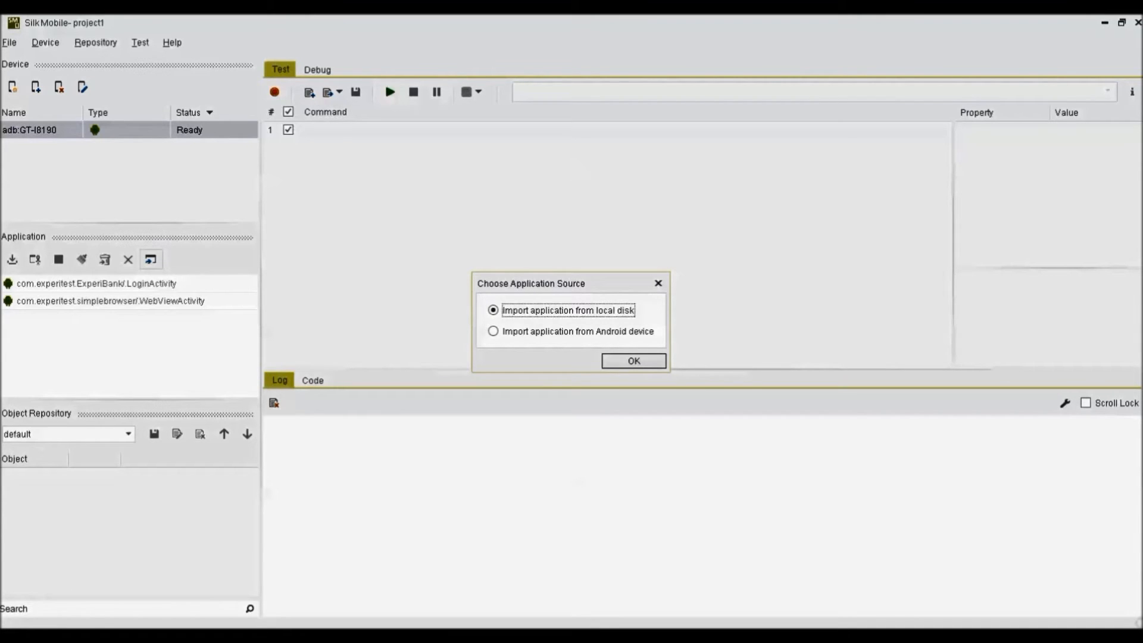
{"action": "left_click", "coordinate": [633, 361]}
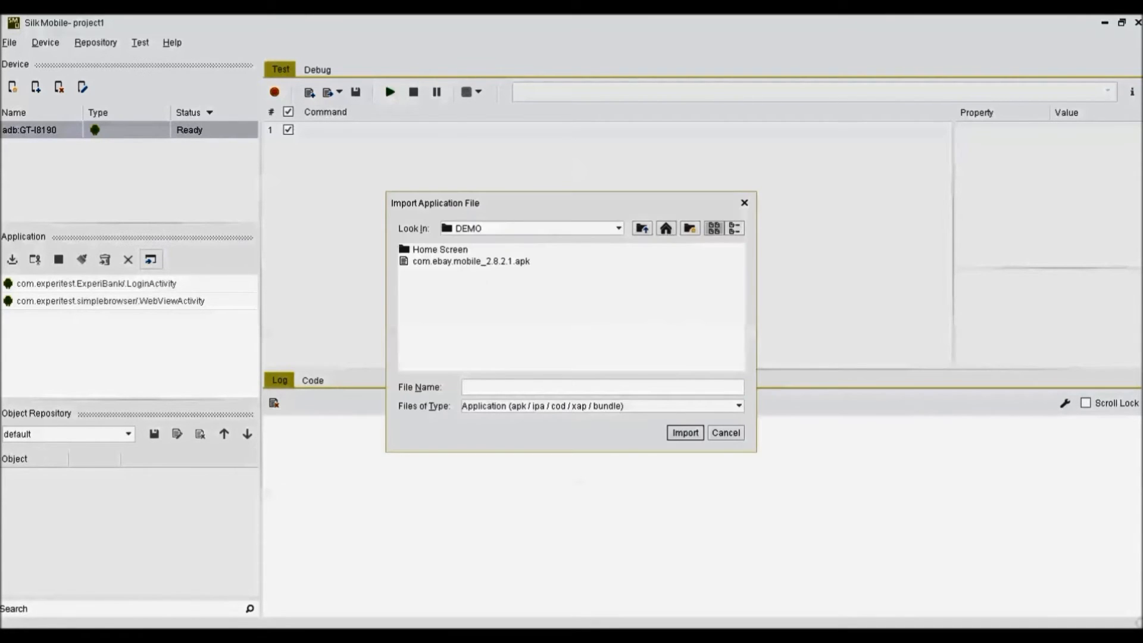
{"action": "left_click", "coordinate": [685, 432]}
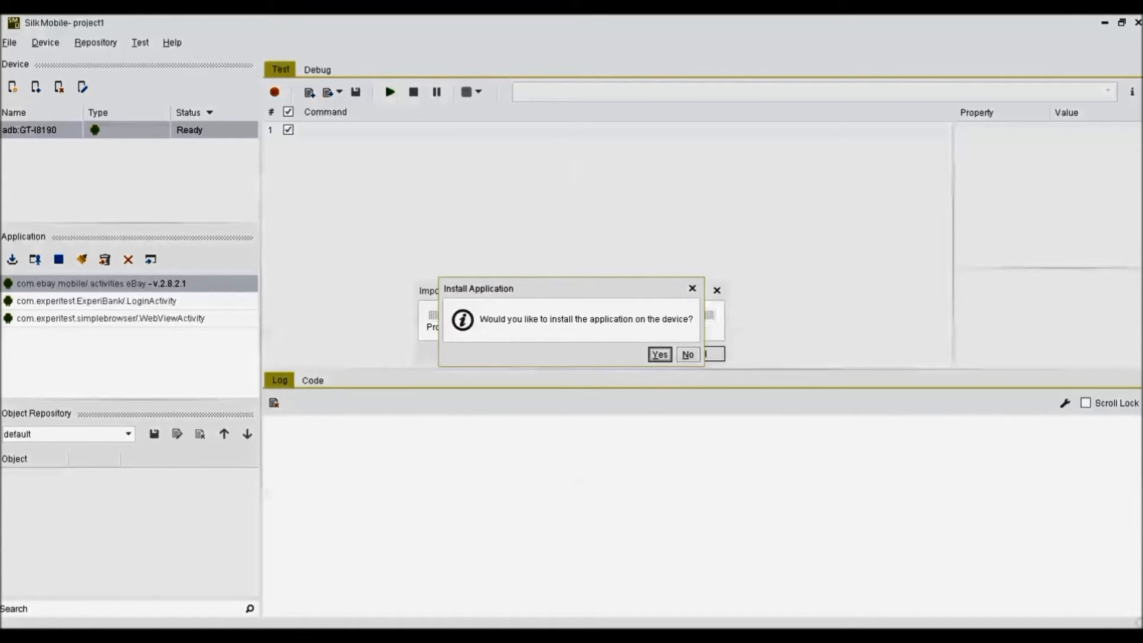
- Accept installing the eBay app on the GT-I8190 and open its mirrored screen
{"action": "left_click", "coordinate": [659, 354]}
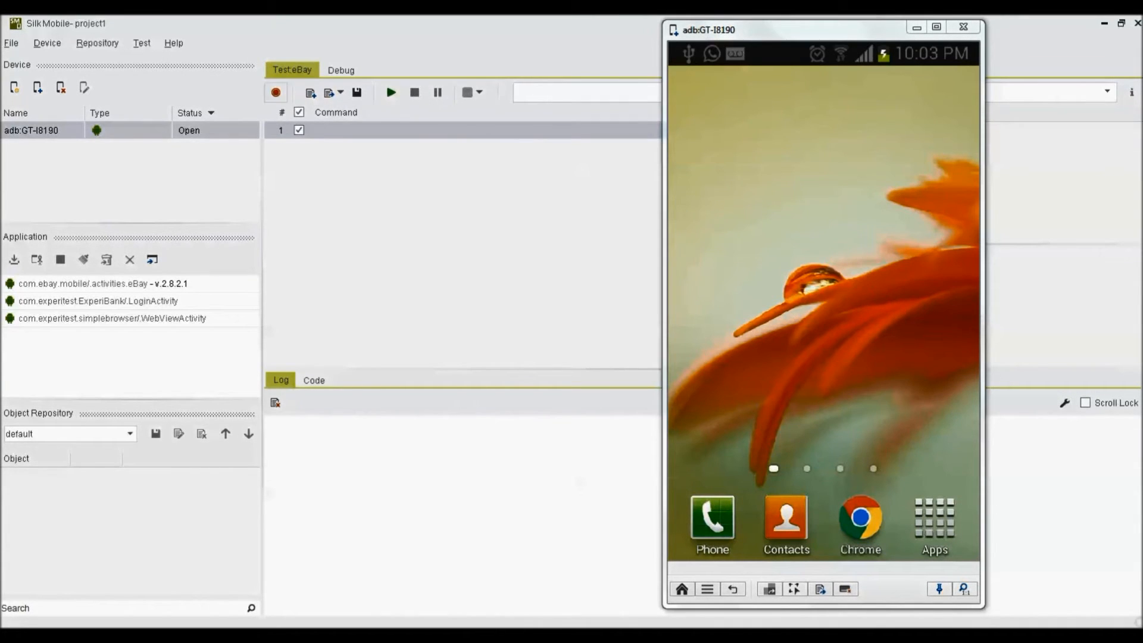
- Close the device window and set up a dynamic recording of eBay on adb:GT-I8190
{"action": "left_click", "coordinate": [963, 27]}
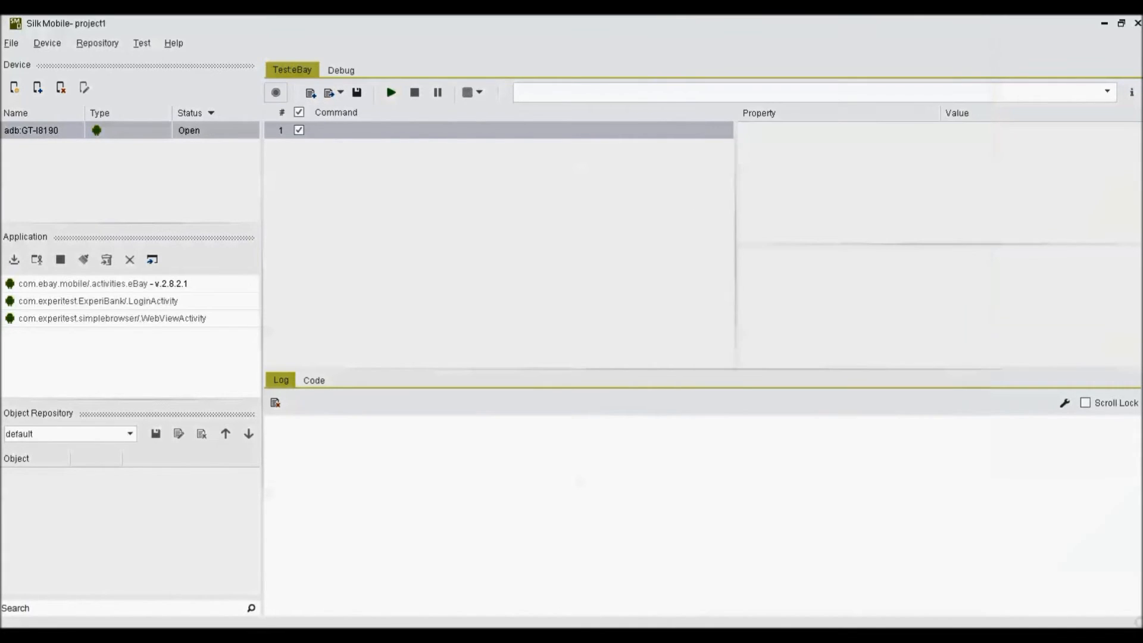
{"action": "left_click", "coordinate": [275, 93]}
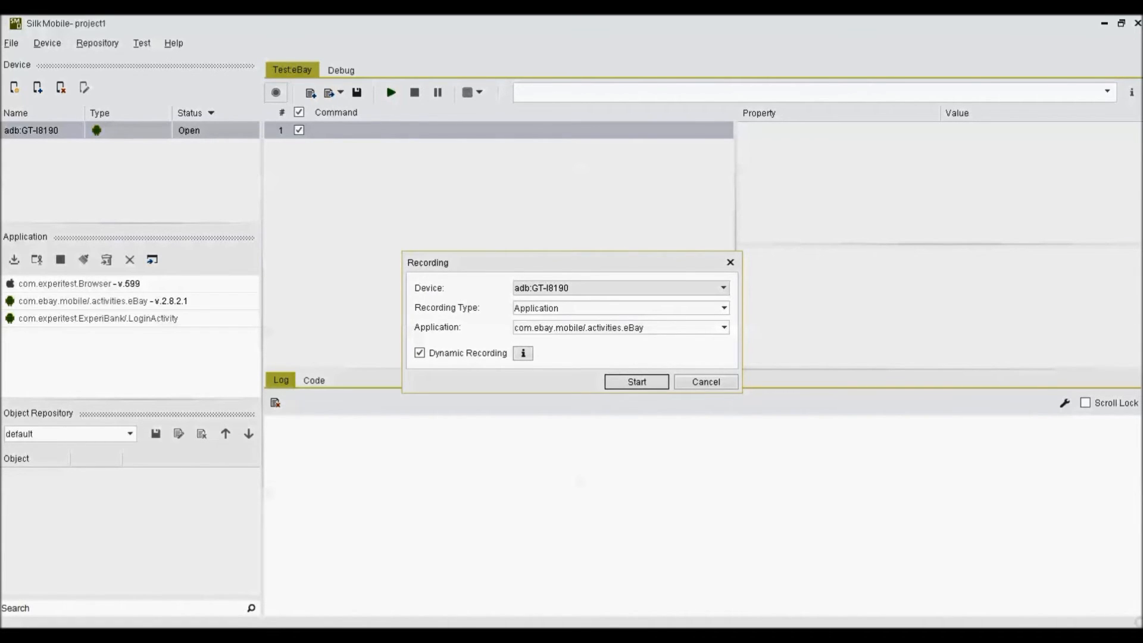
- Record browsing Cell Phones & Accessories and filtering results to 4G Data Capable phones
{"action": "left_click", "coordinate": [636, 382]}
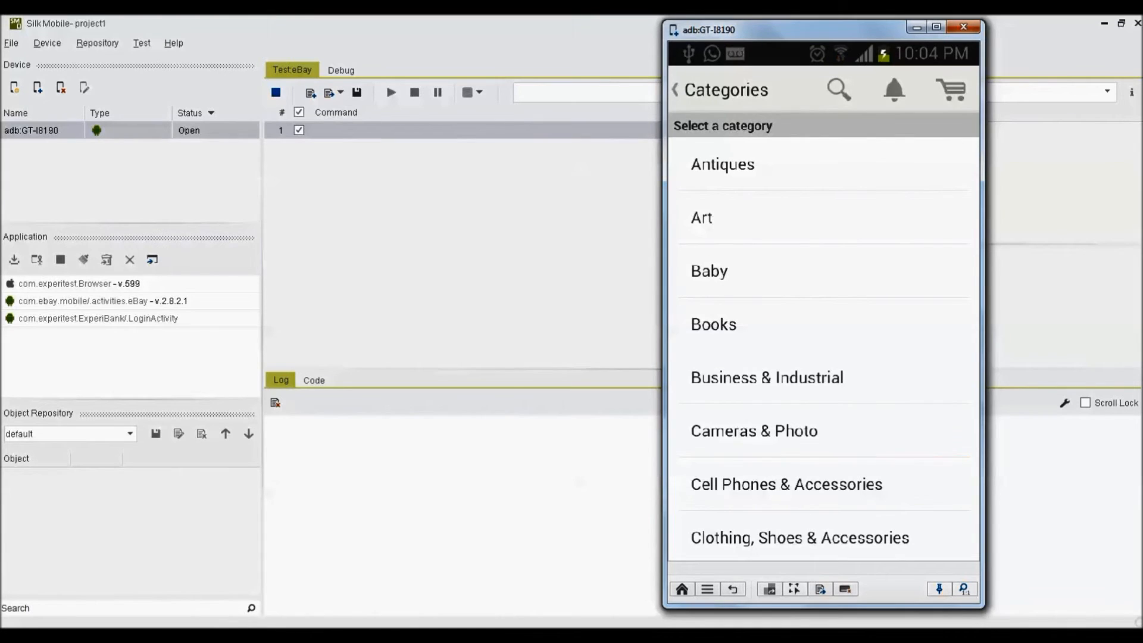
{"action": "left_click", "coordinate": [785, 485]}
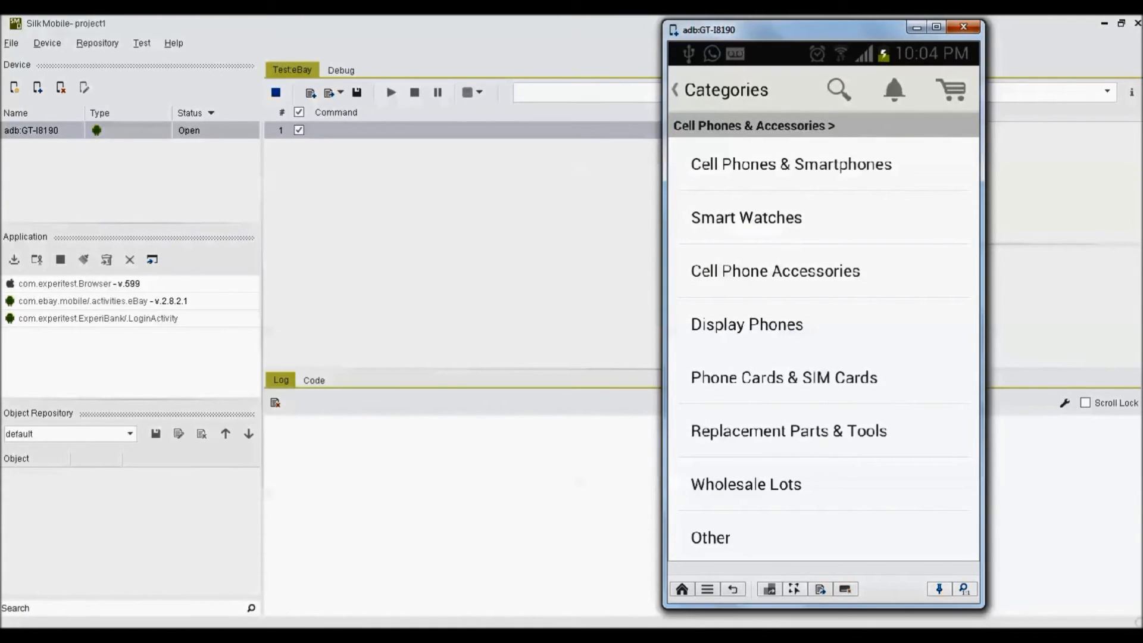
{"action": "left_click", "coordinate": [790, 164]}
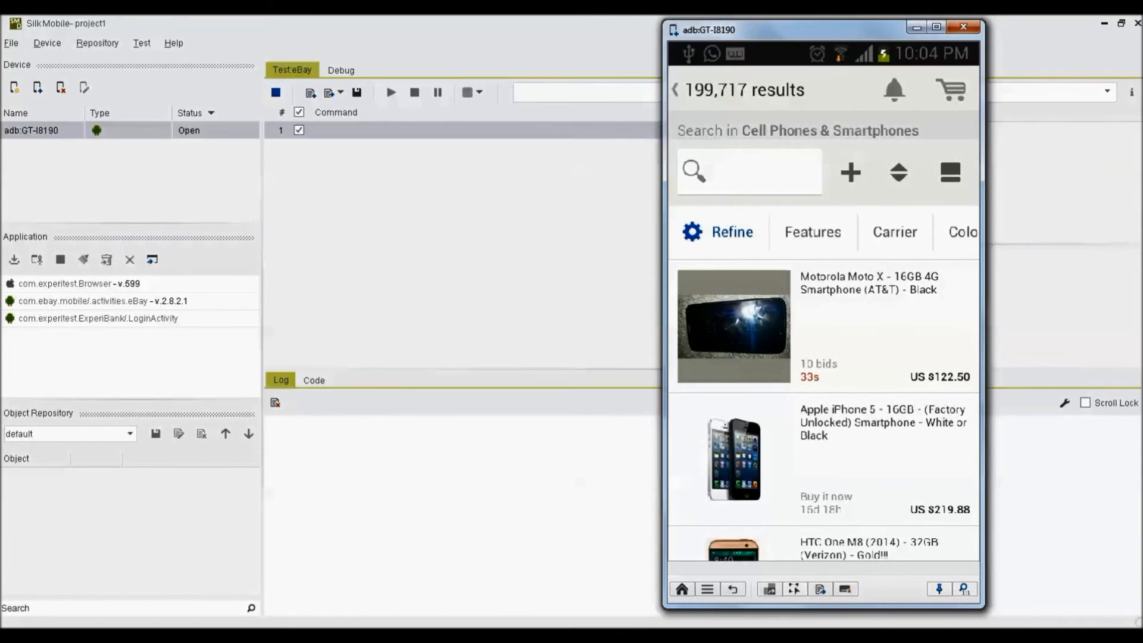
{"action": "left_click", "coordinate": [813, 232]}
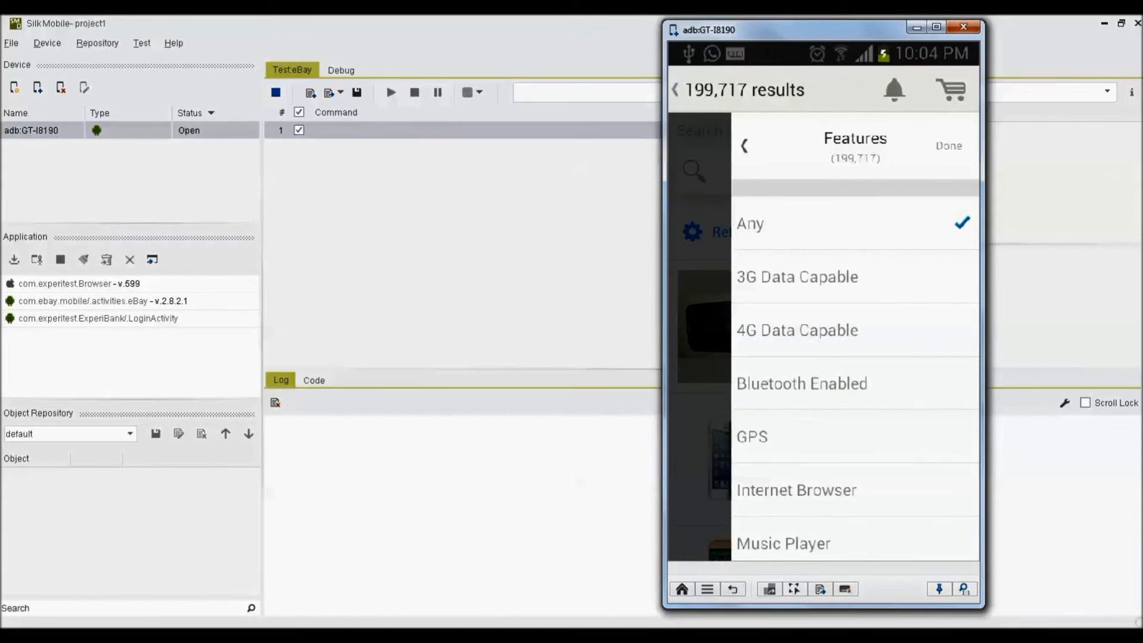
{"action": "left_click", "coordinate": [797, 329]}
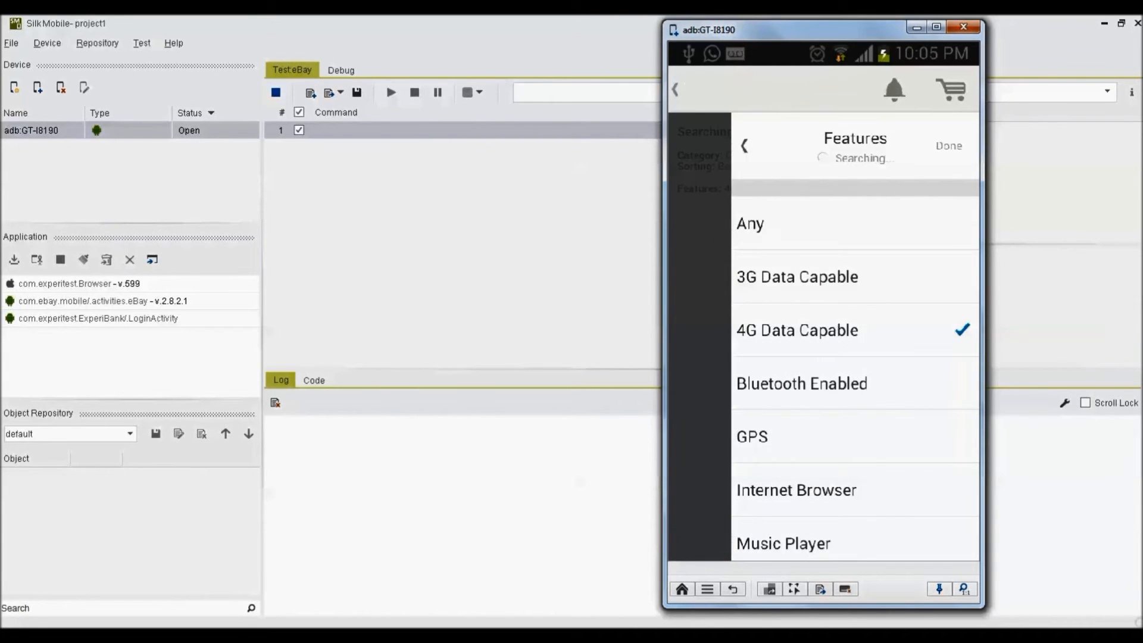
{"action": "left_click", "coordinate": [947, 145]}
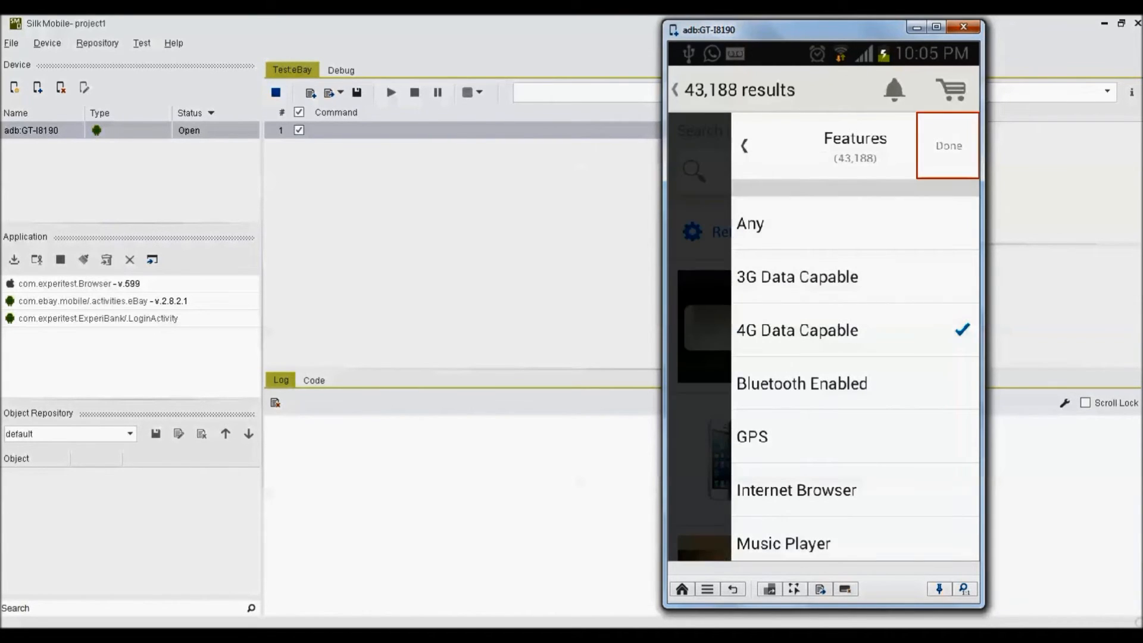
{"action": "left_click", "coordinate": [948, 145]}
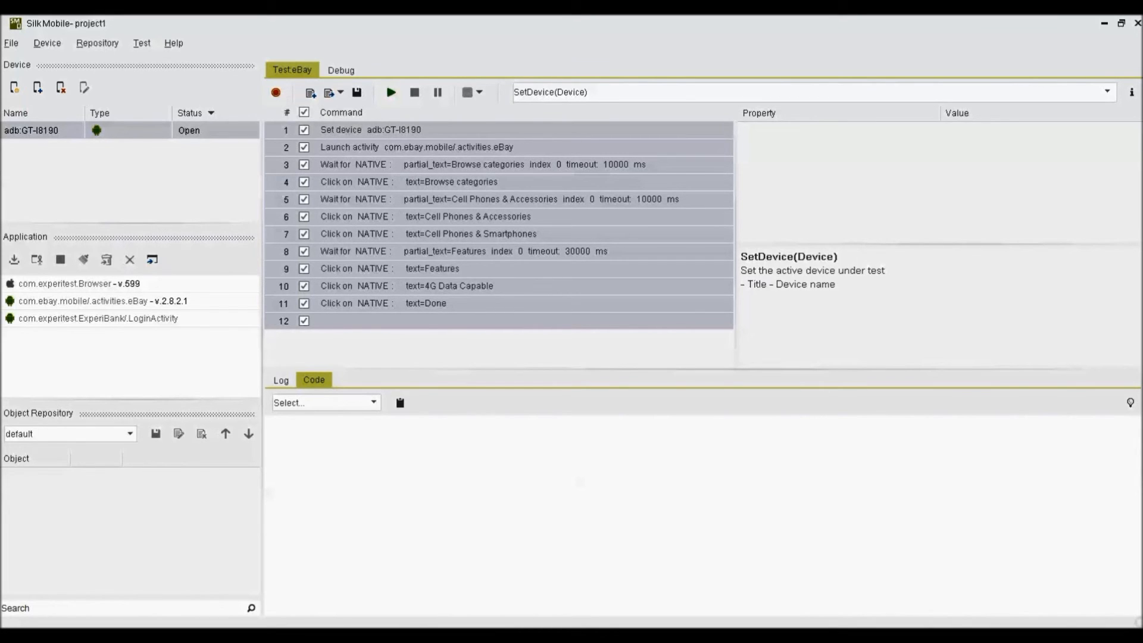
- Reopen the live device screen and drag it beside the script editor
{"action": "left_click", "coordinate": [390, 92]}
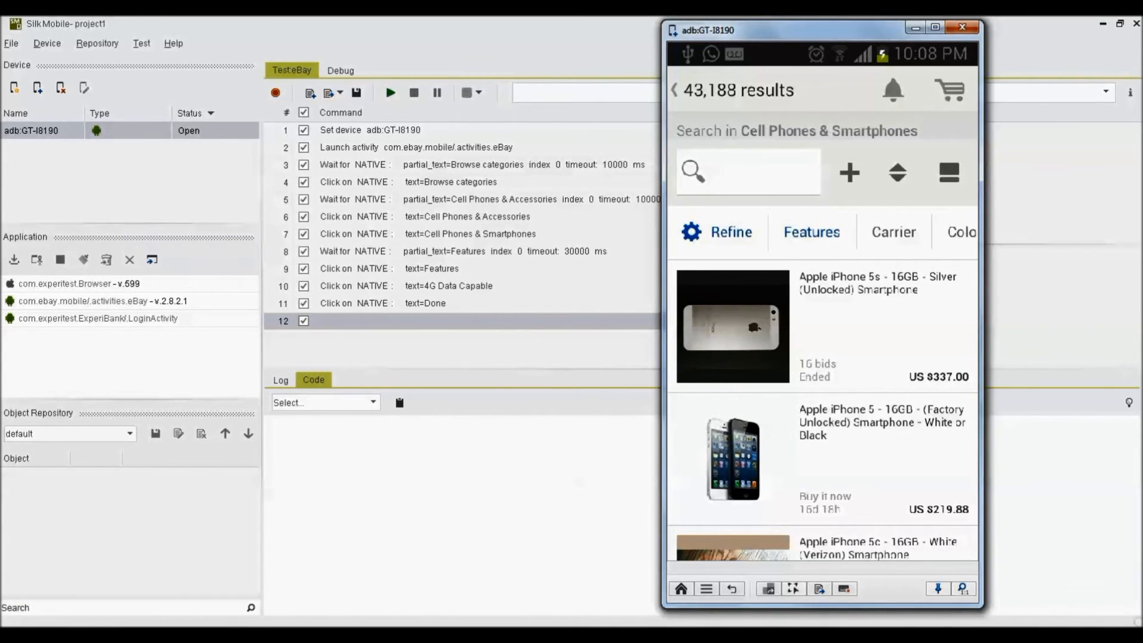
{"action": "left_click_drag", "start_coordinate": [728, 29], "coordinate": [791, 34]}
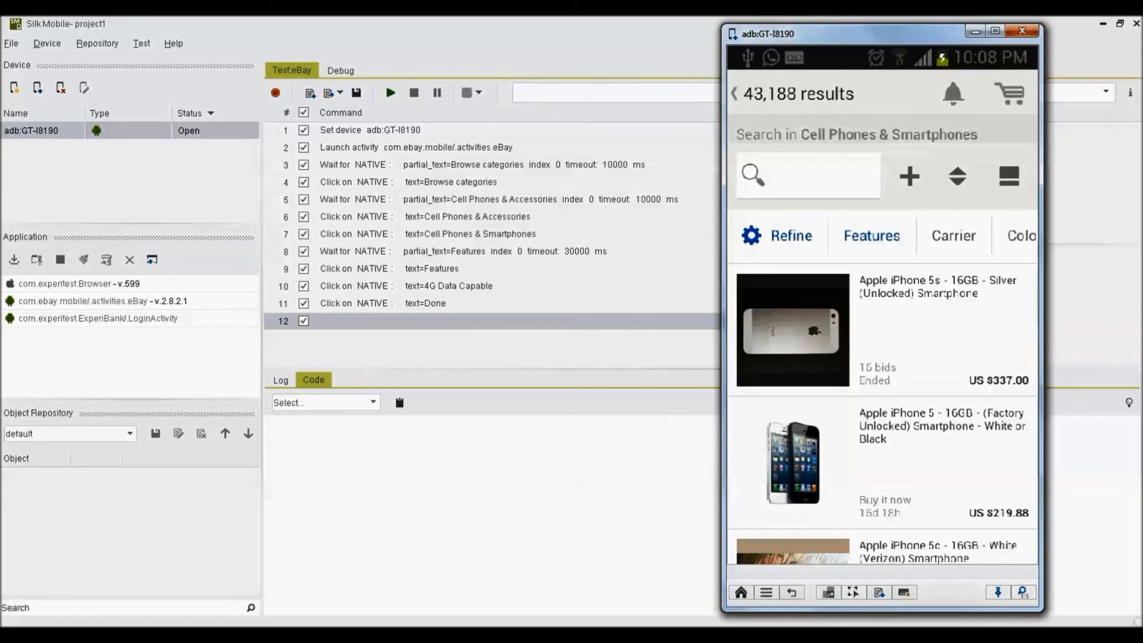
{"action": "mouse_move", "coordinate": [852, 591]}
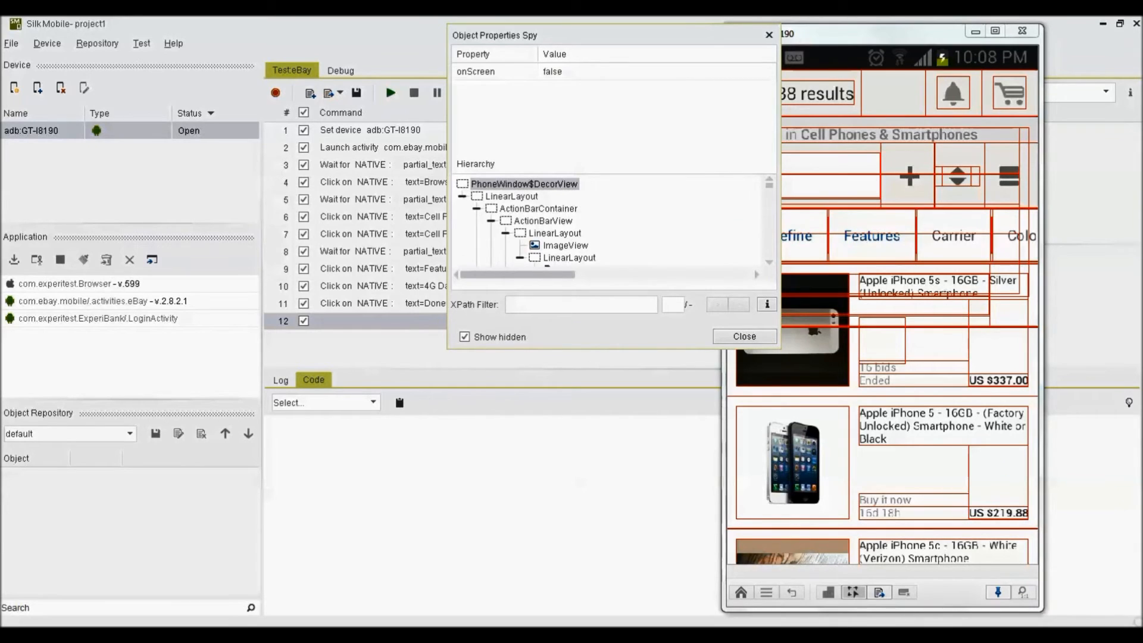
- Add a VerifyElementFound step for the 'Search in Cell Phones & Smartphones' label via Object Spy
{"action": "left_click", "coordinate": [633, 261]}
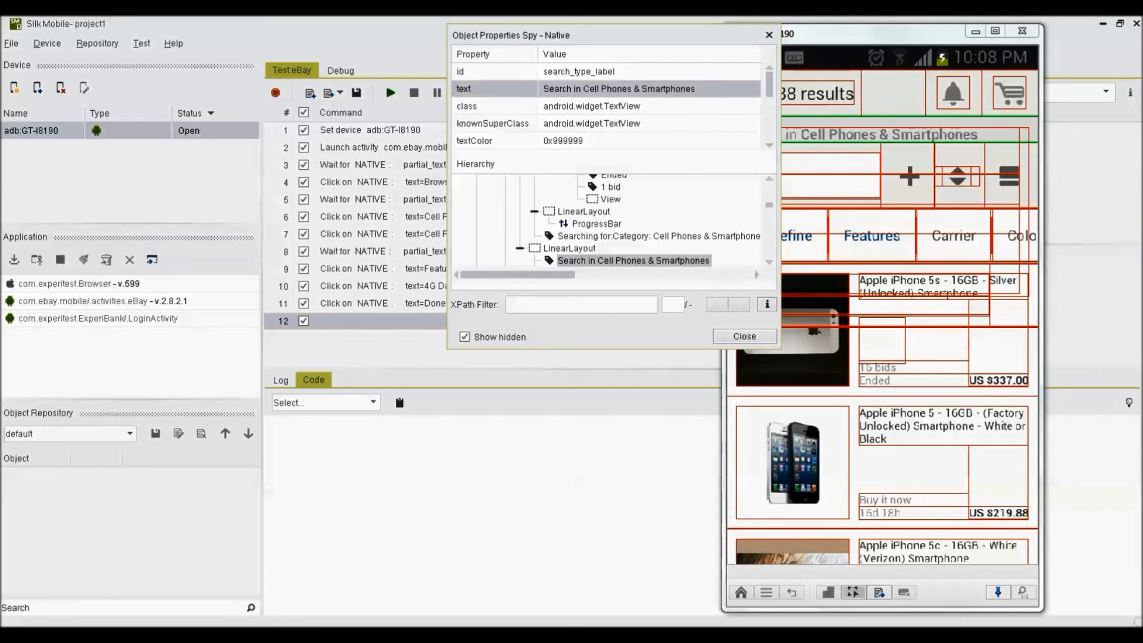
{"action": "right_click", "coordinate": [643, 89]}
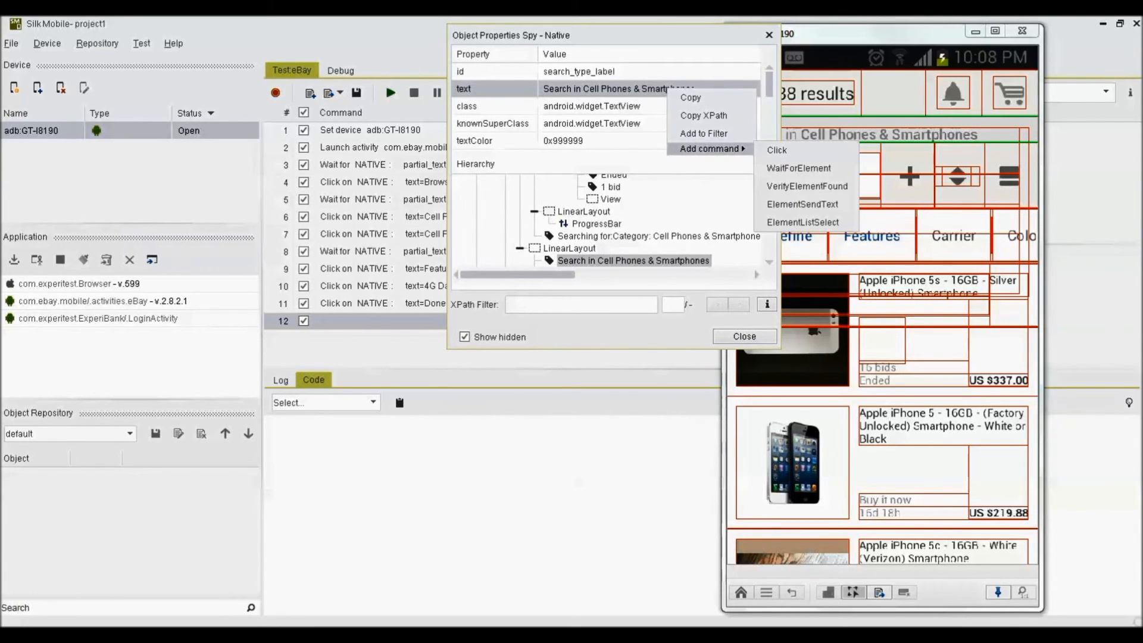
{"action": "mouse_move", "coordinate": [806, 185]}
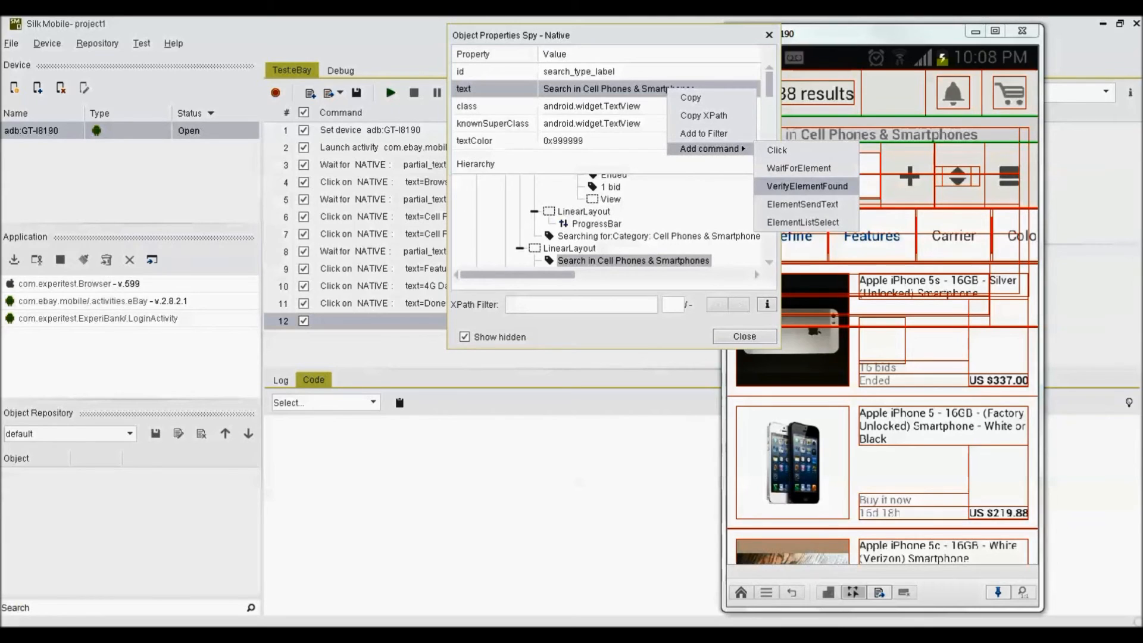
{"action": "left_click", "coordinate": [805, 187]}
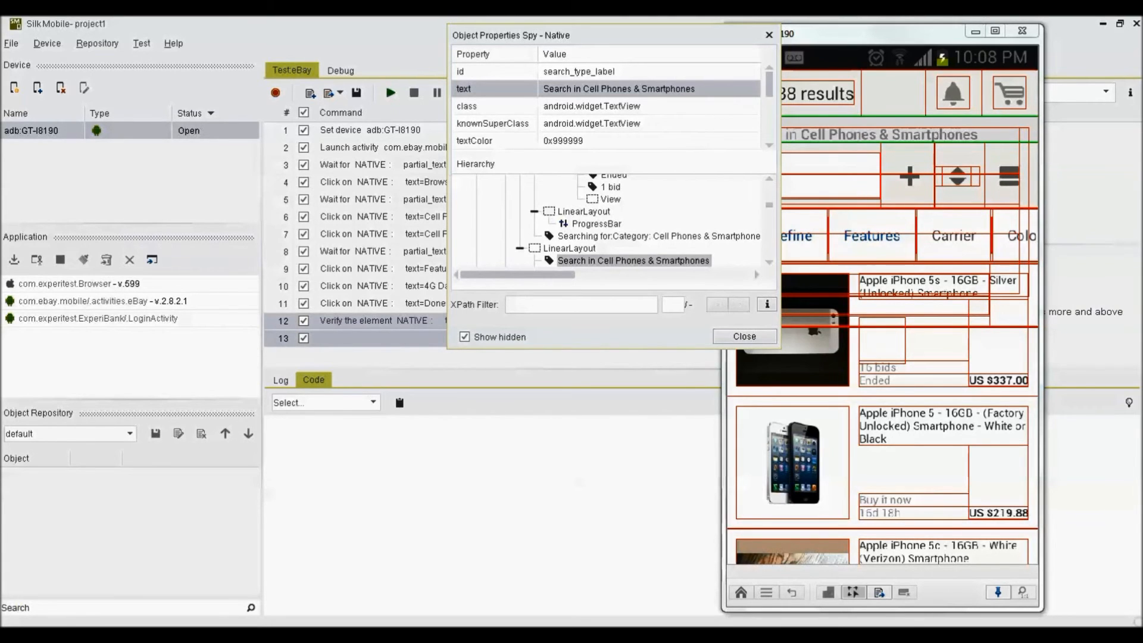
{"action": "left_click", "coordinate": [744, 336]}
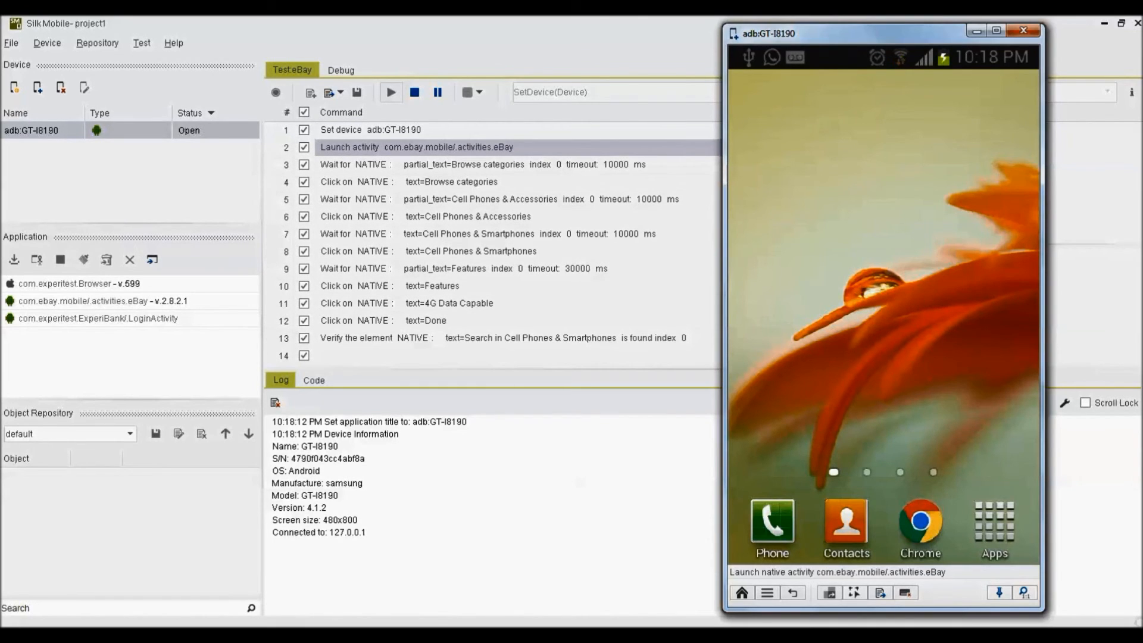
- Run the eBay test script on the connected device and follow its execution log
{"action": "left_click", "coordinate": [390, 92]}
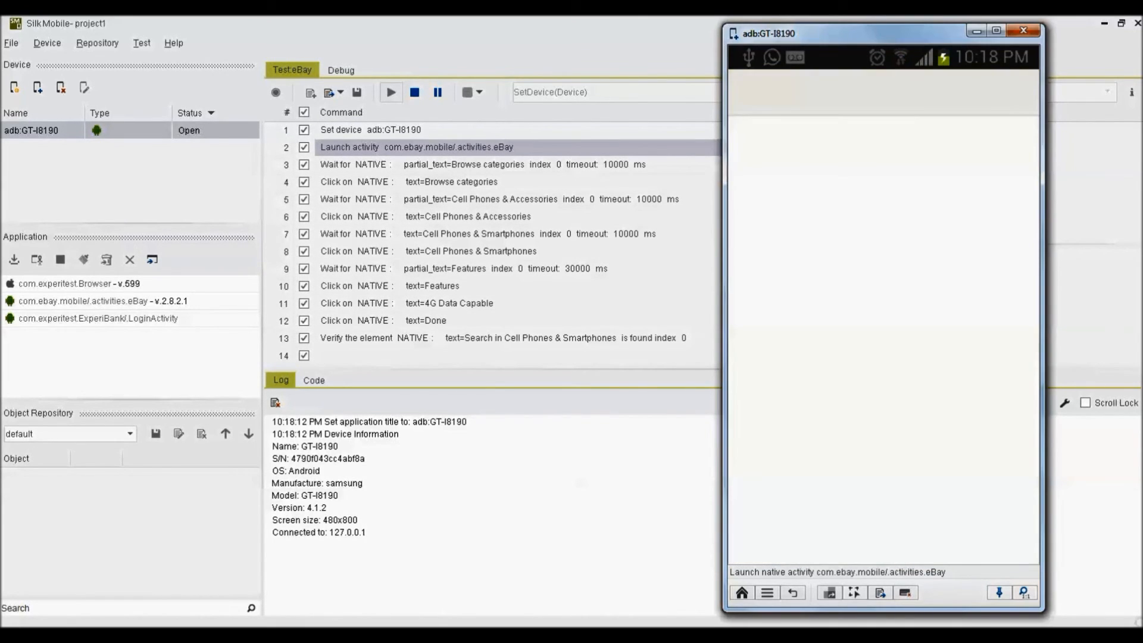
{"action": "left_click", "coordinate": [390, 92]}
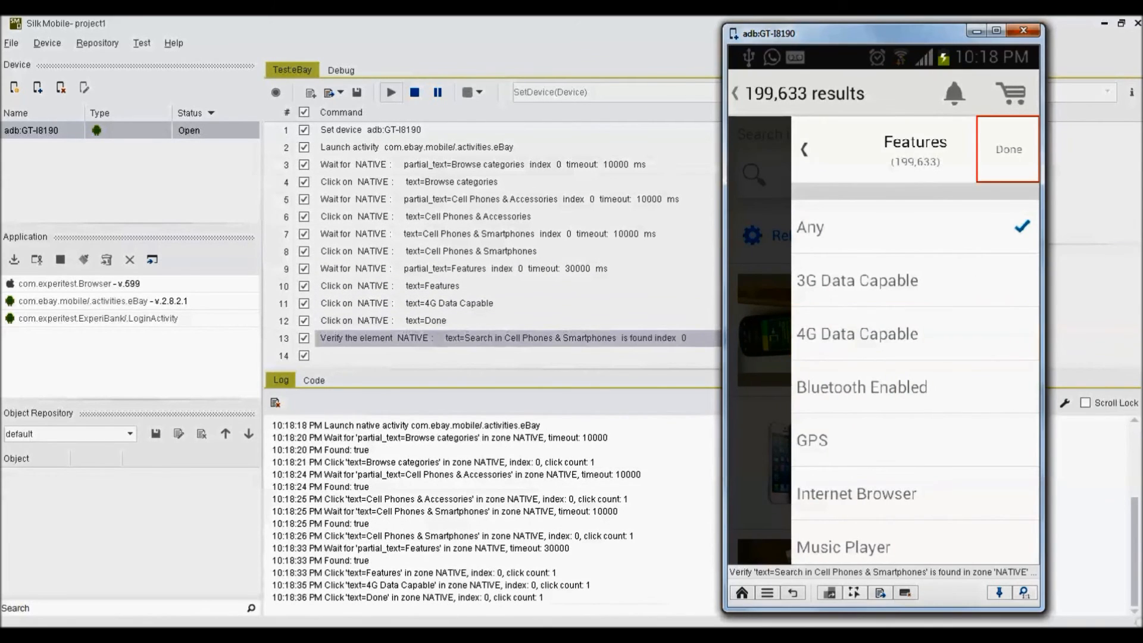
{"action": "left_click", "coordinate": [1008, 148]}
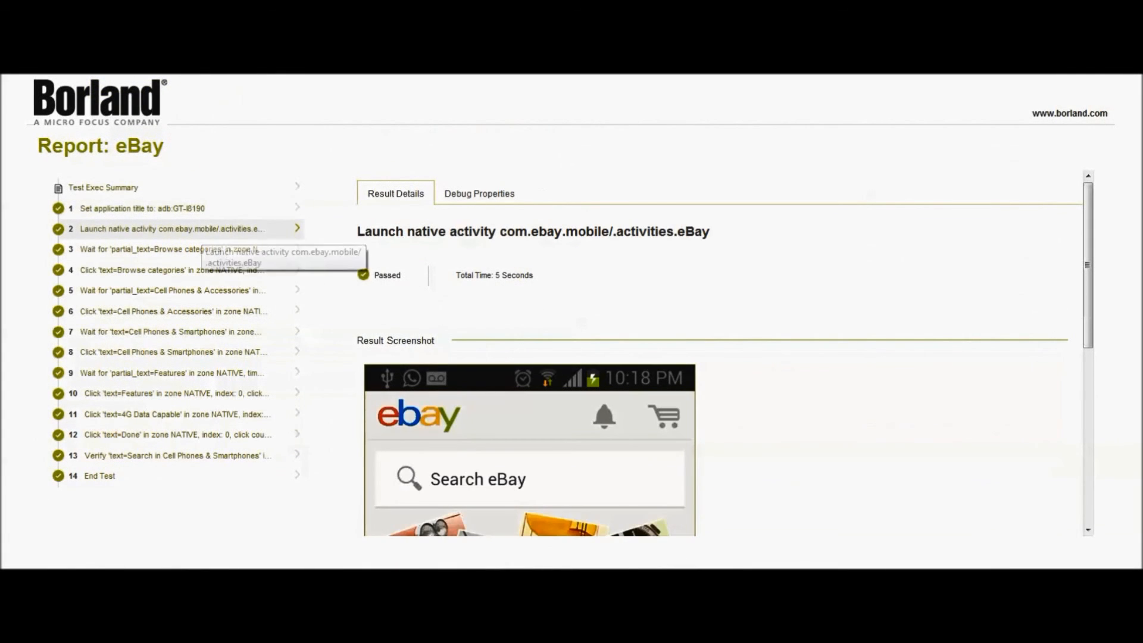
- Review passed results for Browse categories, Cell Phones & Accessories, Features and 4G Data Capable steps
{"action": "left_click", "coordinate": [156, 249]}
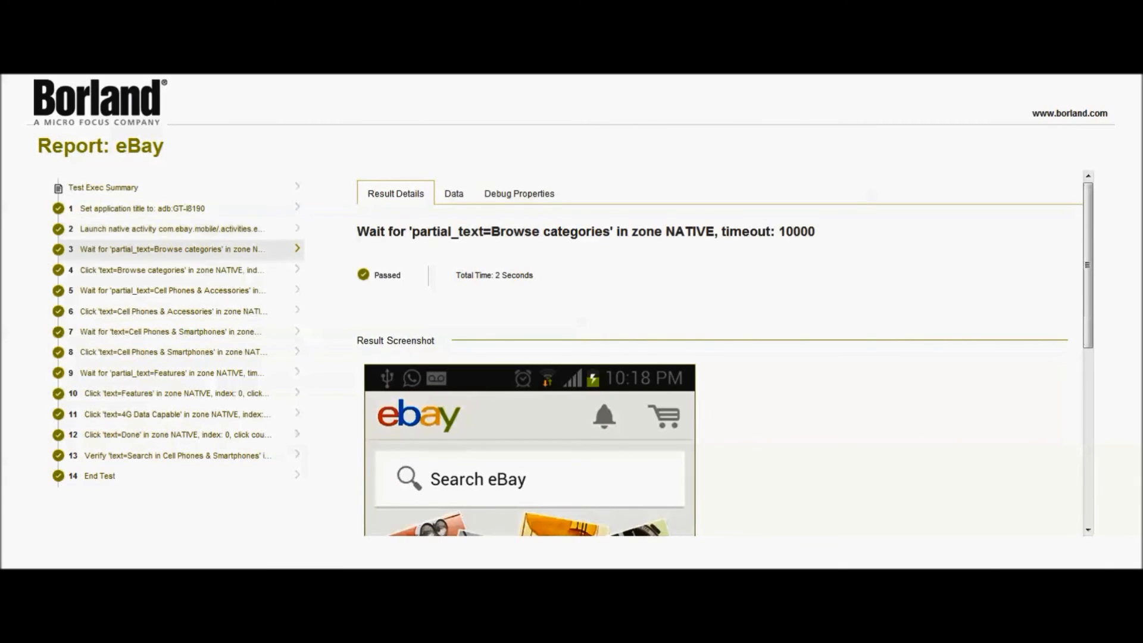
{"action": "left_click", "coordinate": [173, 270]}
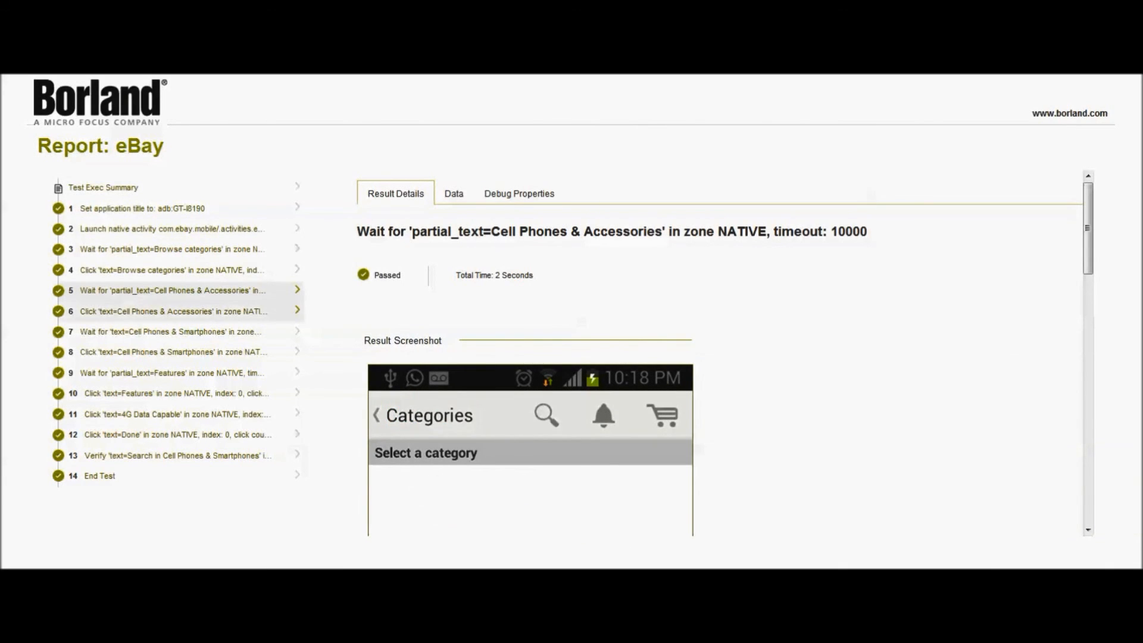
{"action": "left_click", "coordinate": [155, 331]}
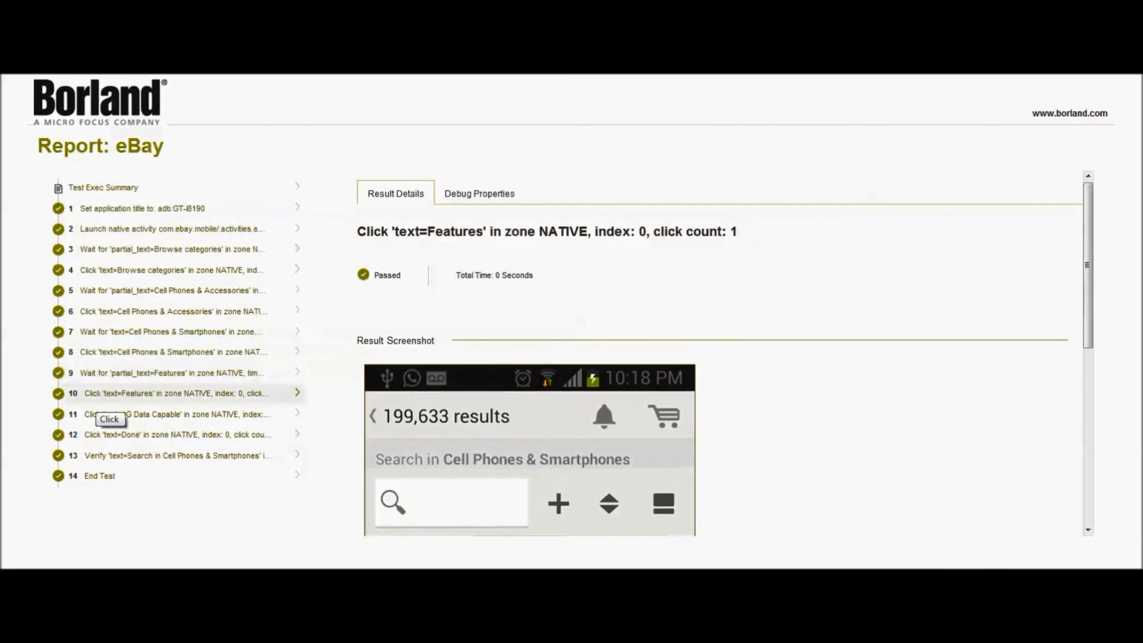
{"action": "left_click", "coordinate": [167, 413]}
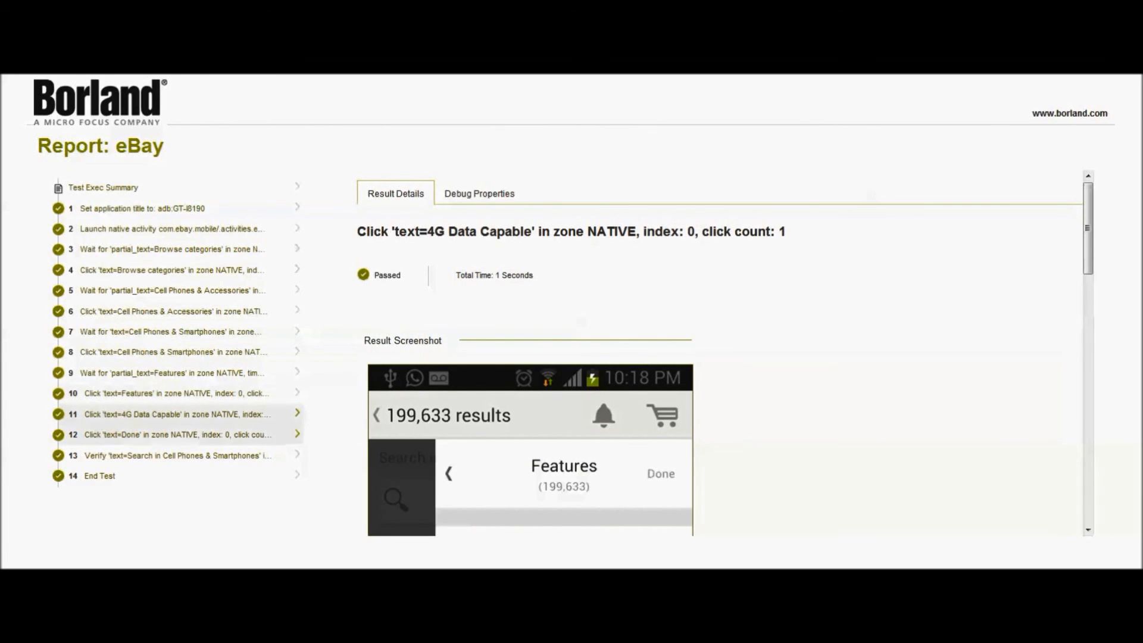